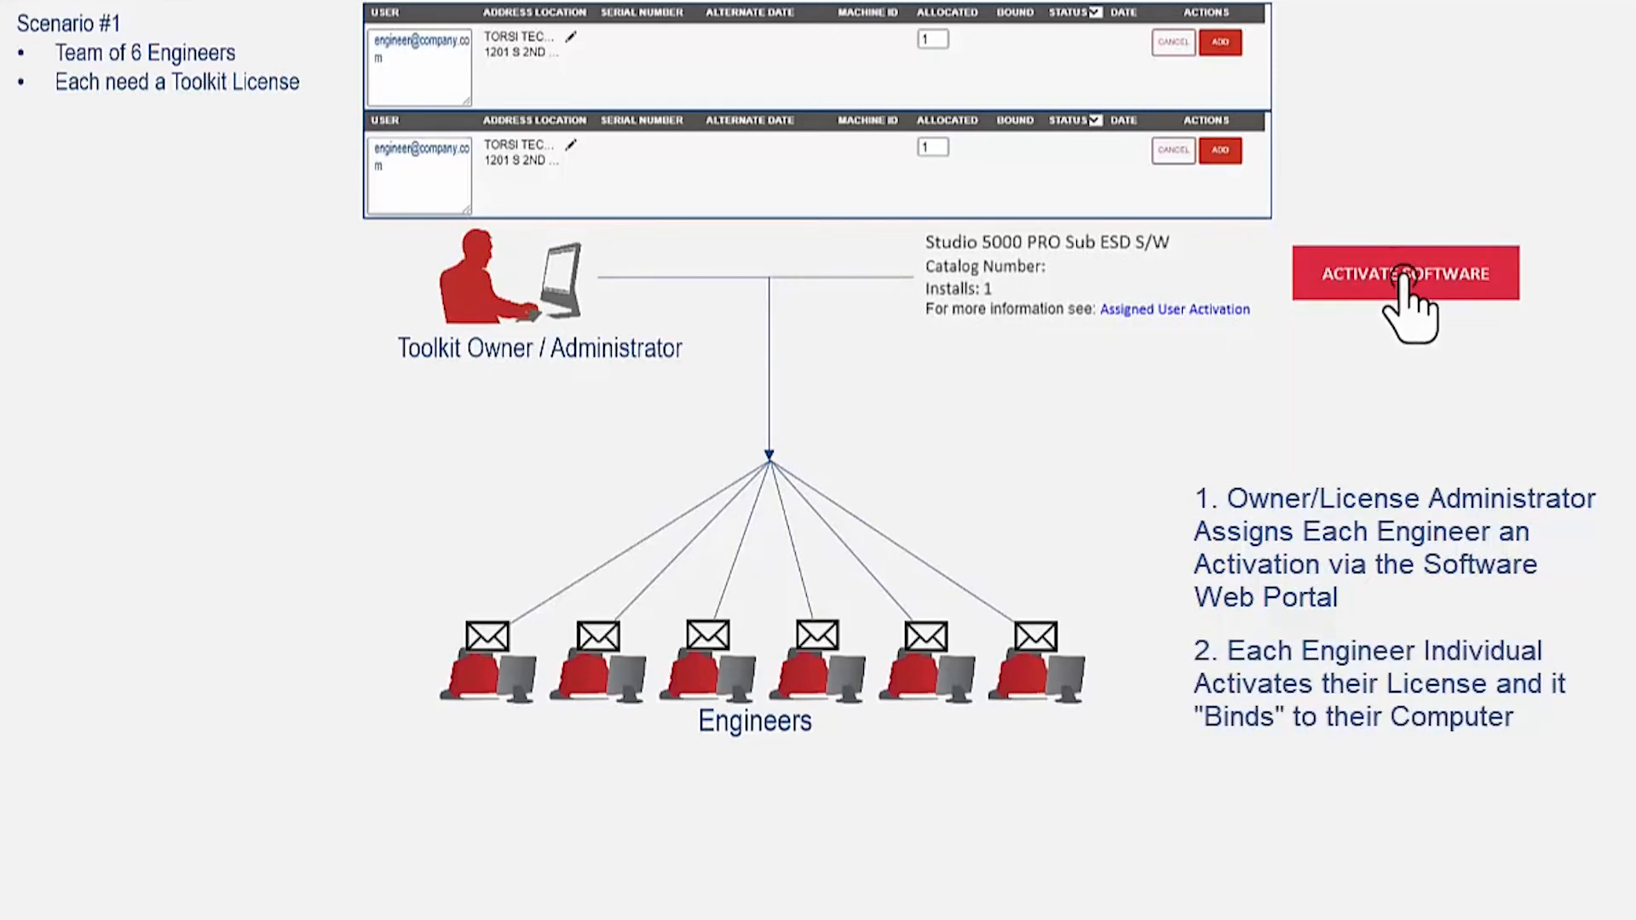
Step: Advance the Scenario 1 slide so license keys flow from the administrator to the six engineers
{"action": "left_click", "coordinate": [1405, 272]}
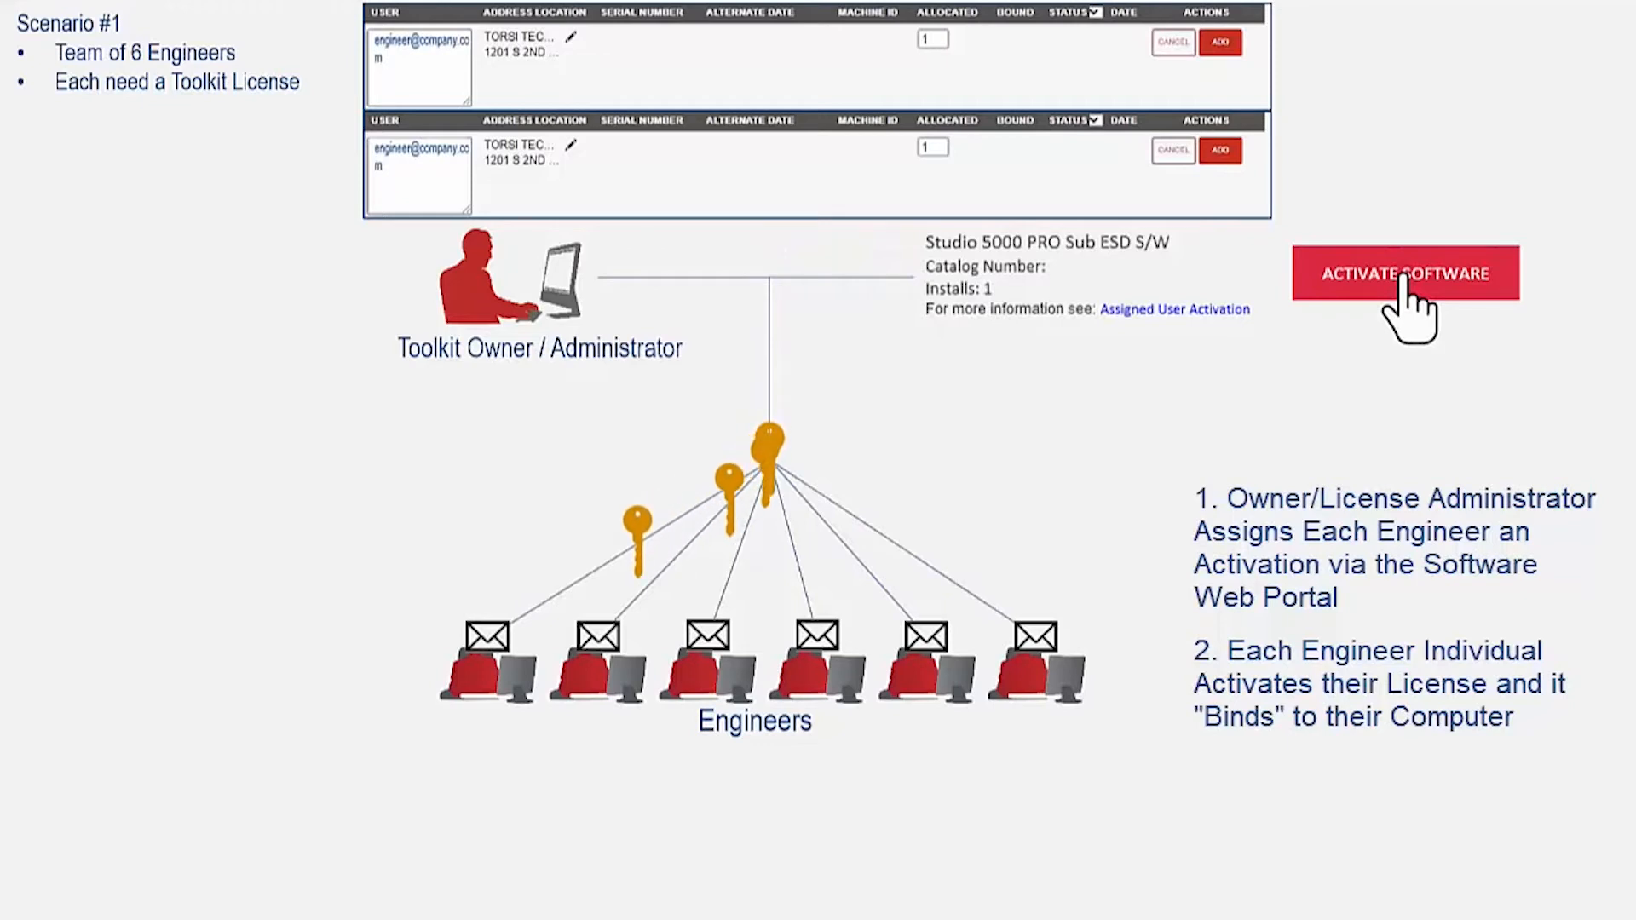